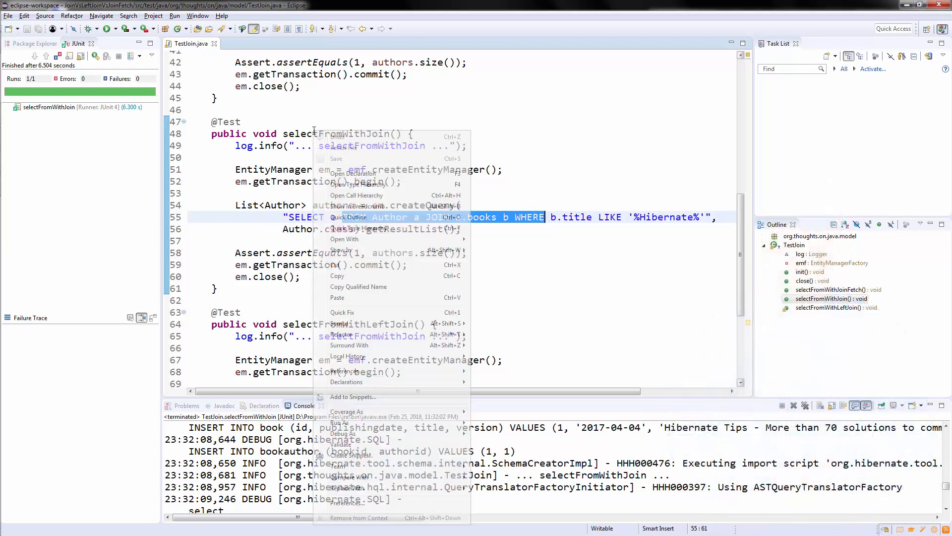
- Run the selectFromWithJoin JUnit test and scroll its Hibernate startup log in the console
{"action": "key", "text": "Escape"}
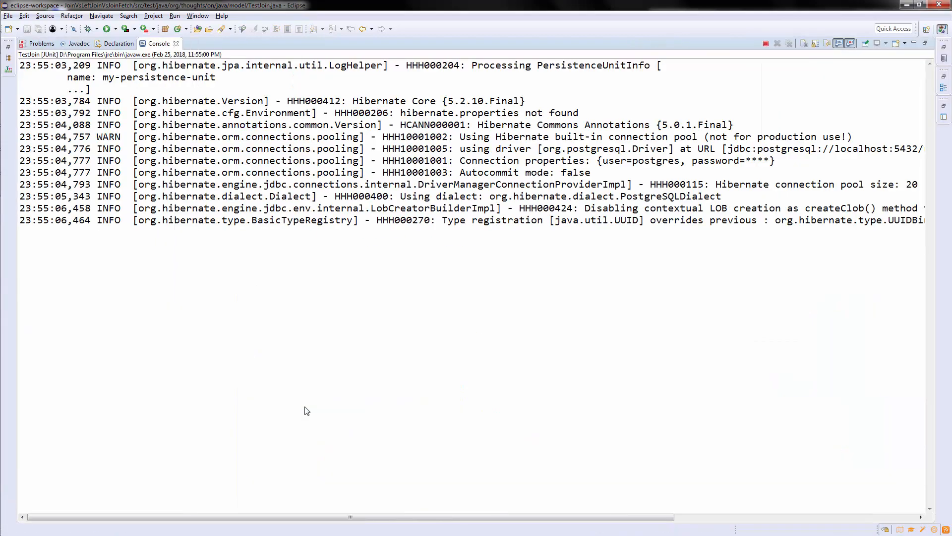
{"action": "scroll", "scroll_direction": "down", "scroll_amount": 3}
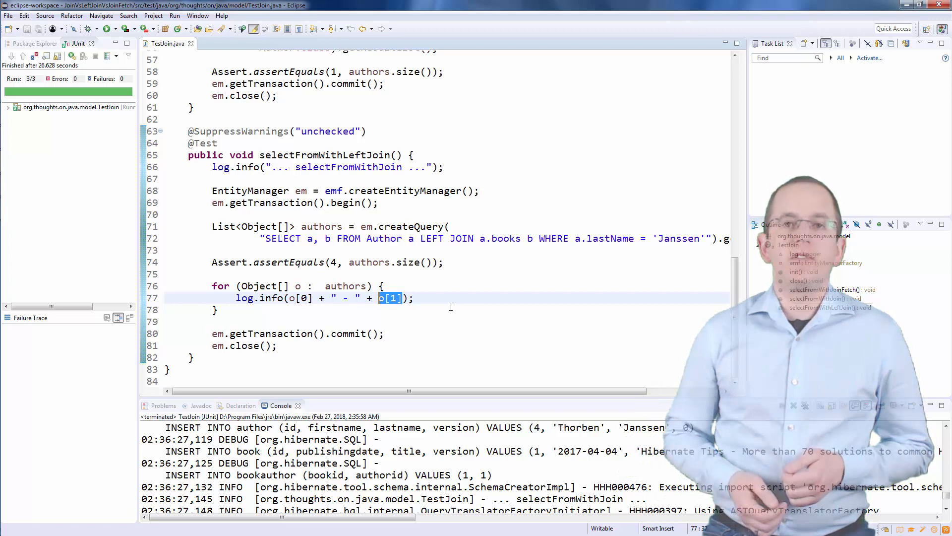
- Run selectFromWithLeftJoin as a JUnit test and scroll the console to the left outer join SQL
{"action": "right_click", "coordinate": [288, 155]}
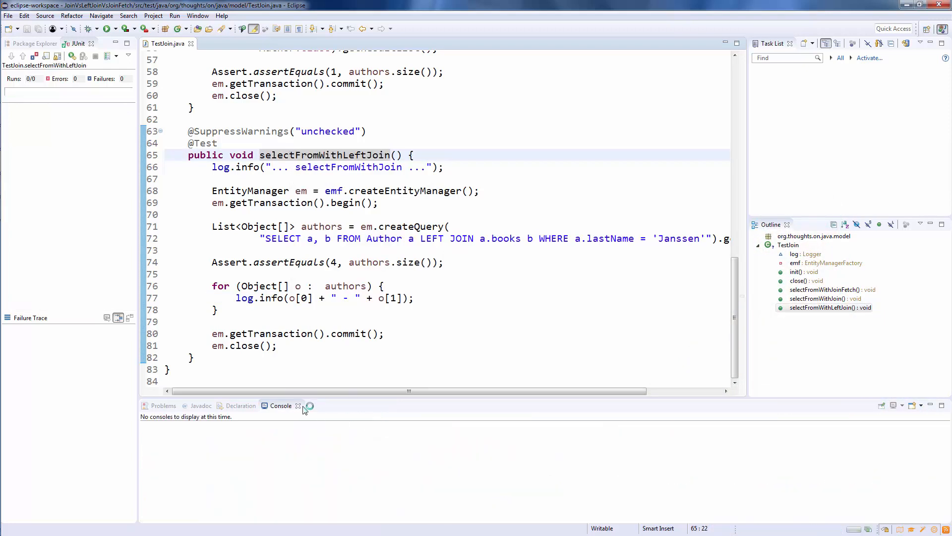
{"action": "left_click", "coordinate": [102, 29]}
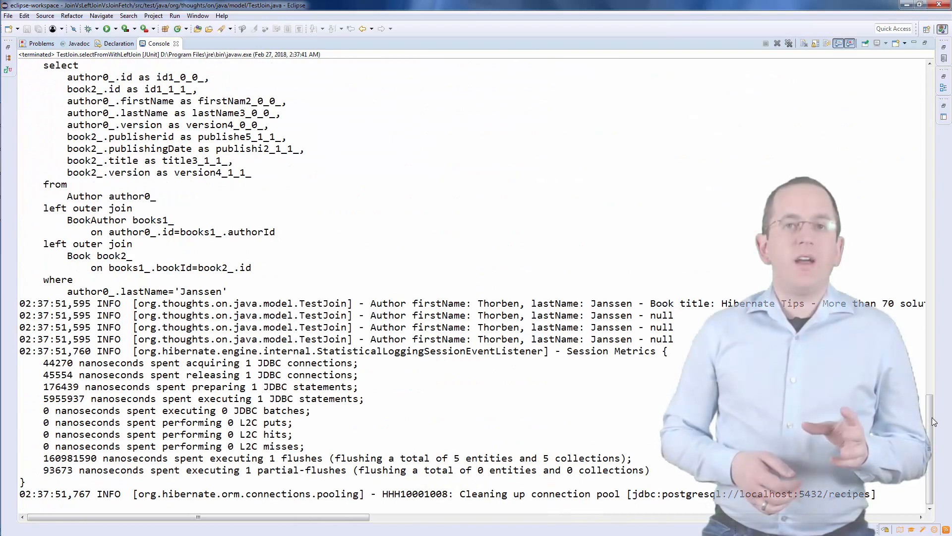
{"action": "scroll", "scroll_direction": "up", "scroll_amount": 3}
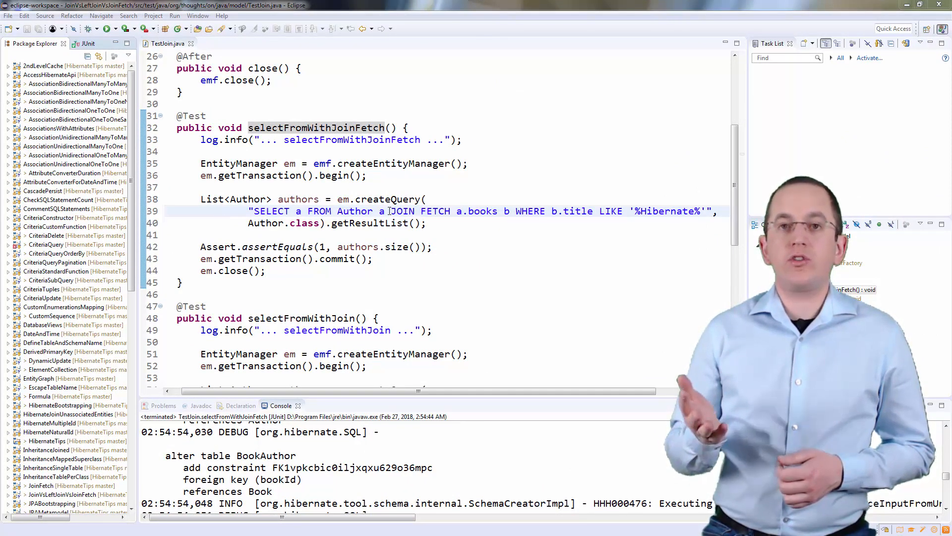
- Run selectFromWithJoinFetch as a JUnit test and scroll the console to its generated SQL
{"action": "double_click", "coordinate": [416, 210]}
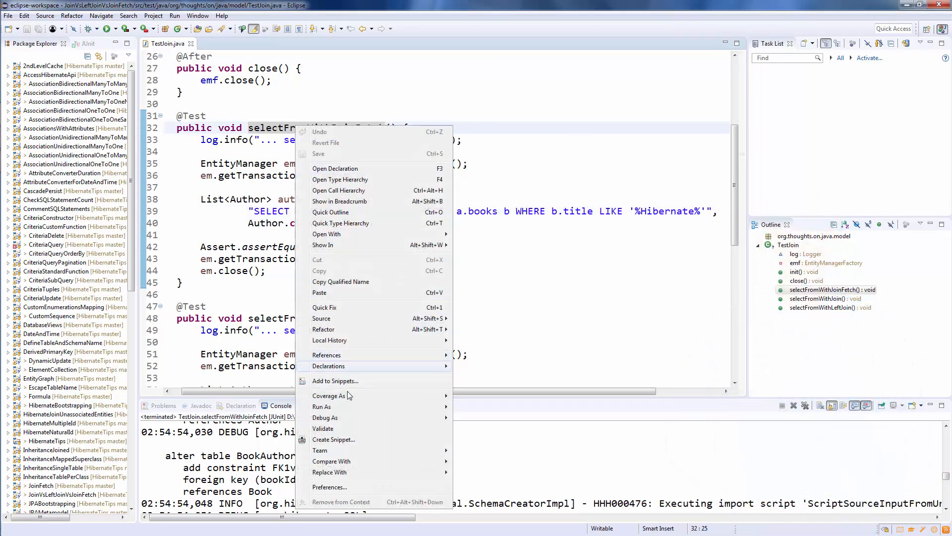
{"action": "left_click", "coordinate": [321, 407]}
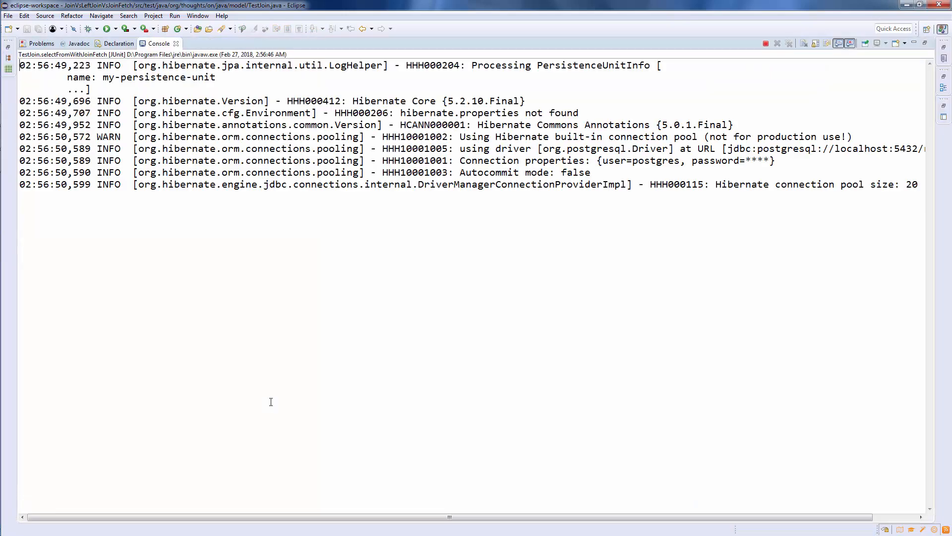
{"action": "scroll", "scroll_direction": "down", "scroll_amount": 3}
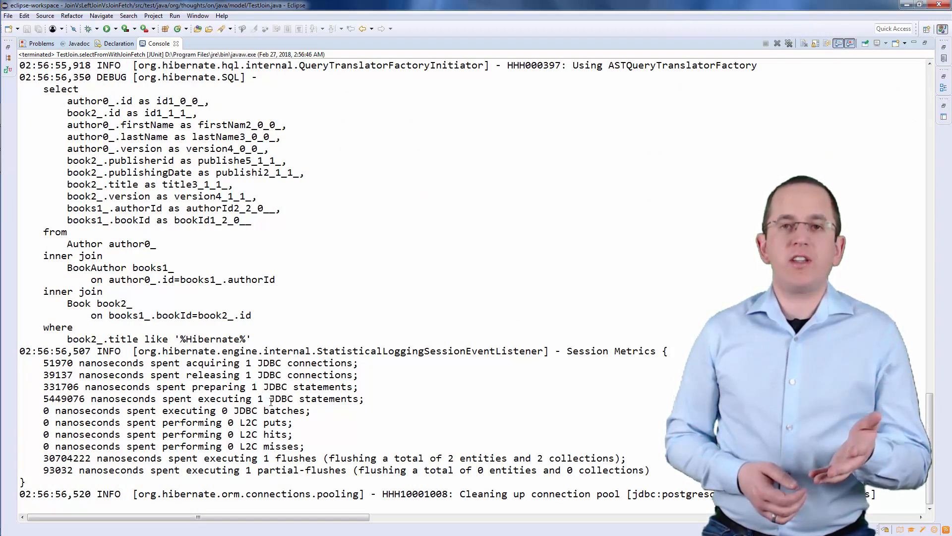
- Highlight the SQL select clause listing both author and book columns from the inner joins
{"action": "left_click_drag", "start_coordinate": [160, 148], "coordinate": [252, 221]}
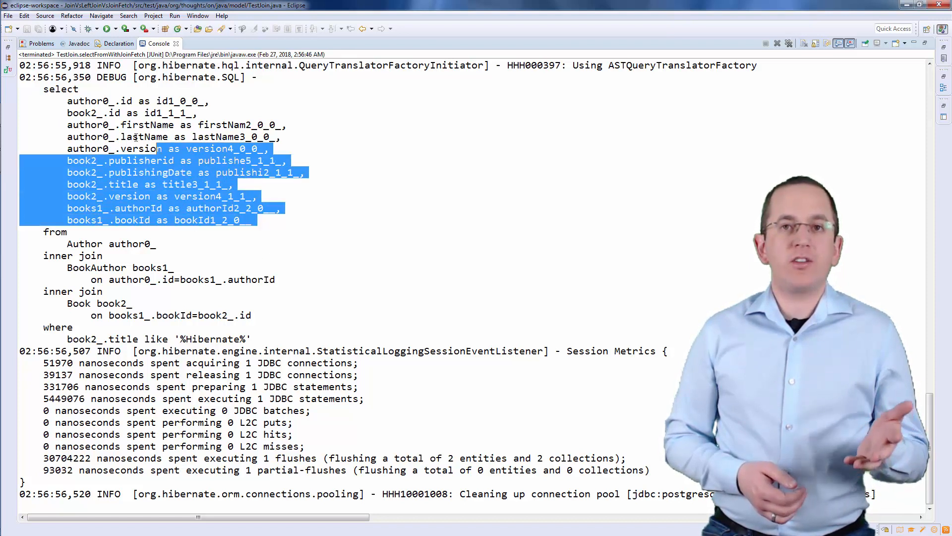
{"action": "left_click_drag", "start_coordinate": [157, 148], "coordinate": [43, 88]}
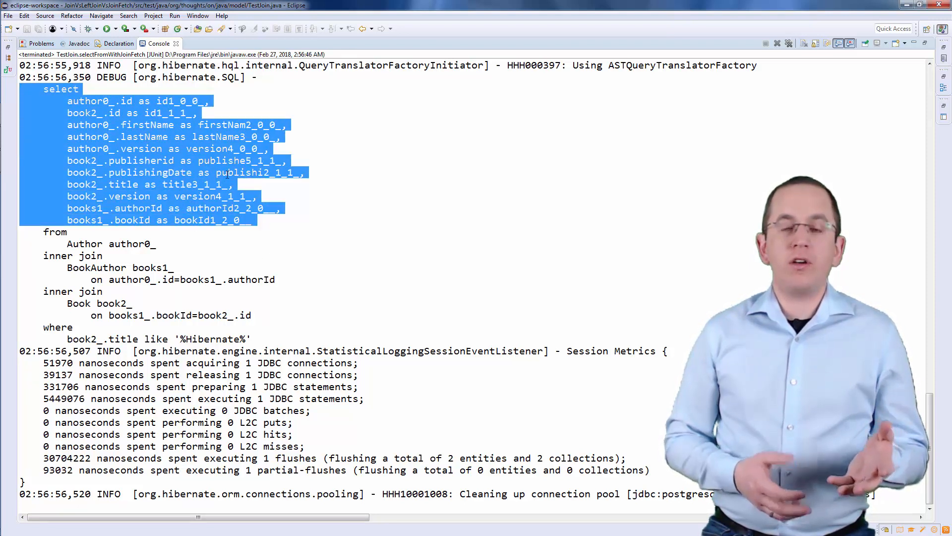